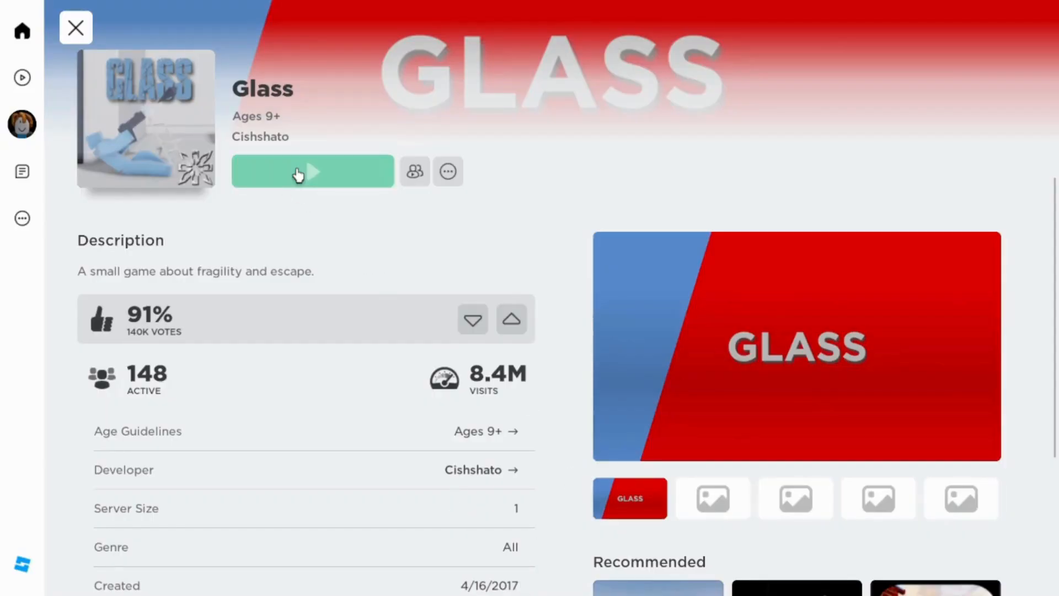
# Step: Launch the Glass game from its Roblox page using the green Play button
pyautogui.click(312, 171)
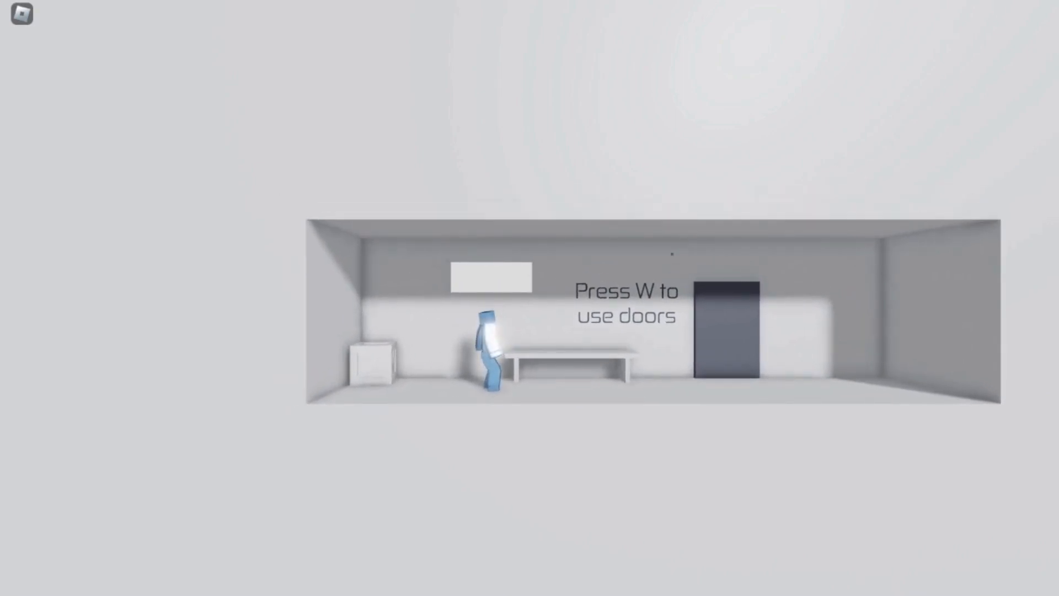
# Step: Walk the character through the door into the second room, then show the People list in the in-game menu
pyautogui.press('w')
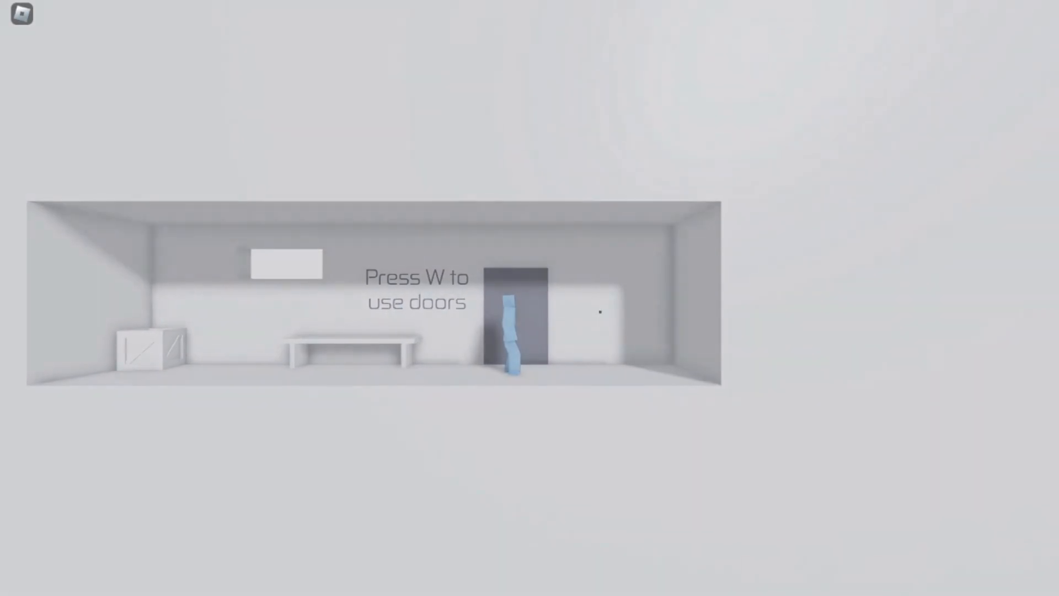
pyautogui.press('w')
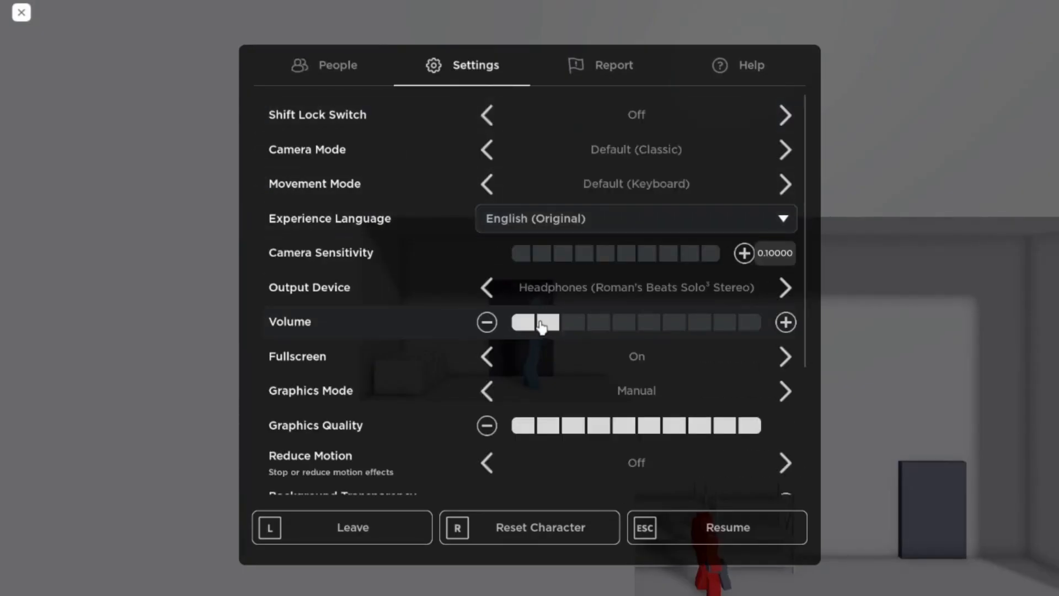
pyautogui.click(337, 65)
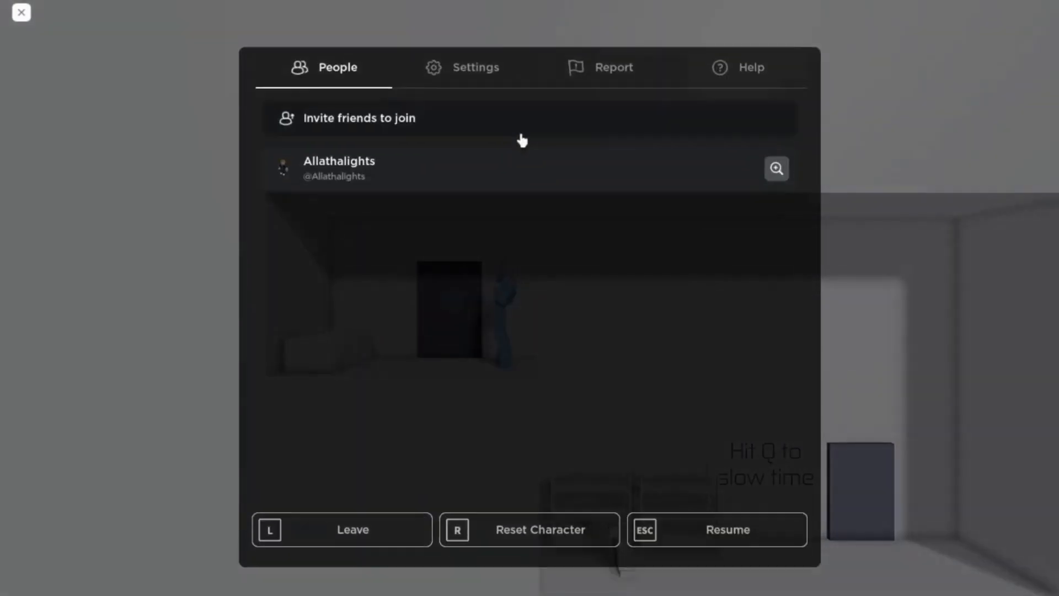